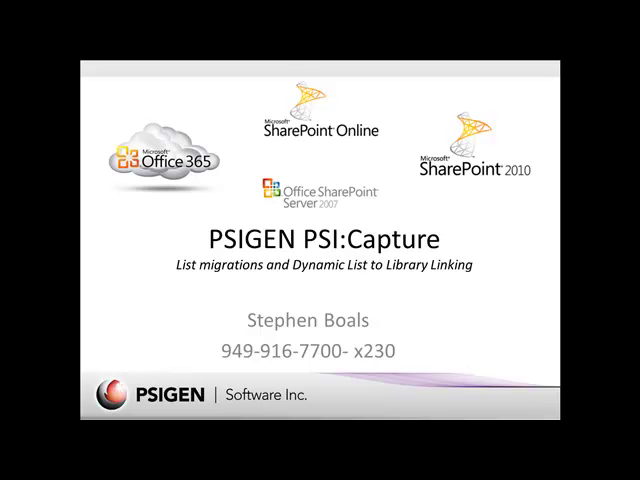
pyautogui.moveTo(278, 314)
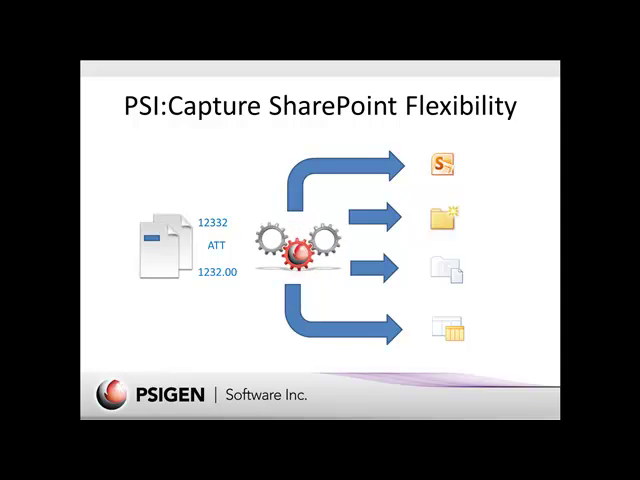
# - Advance past the SharePoint Flexibility slide to the next slide
pyautogui.press('Right')
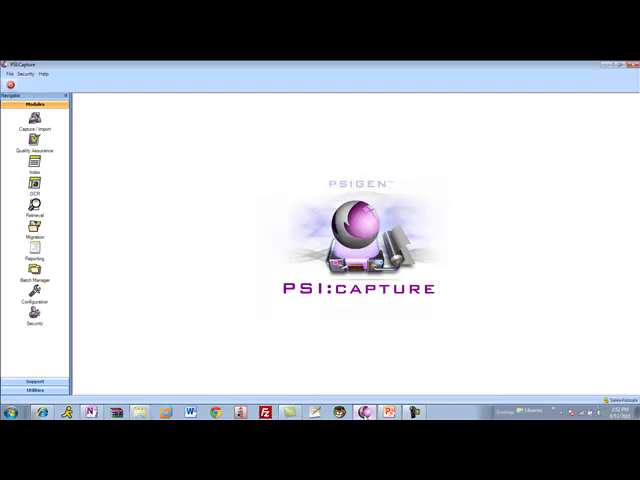
pyautogui.moveTo(286, 368)
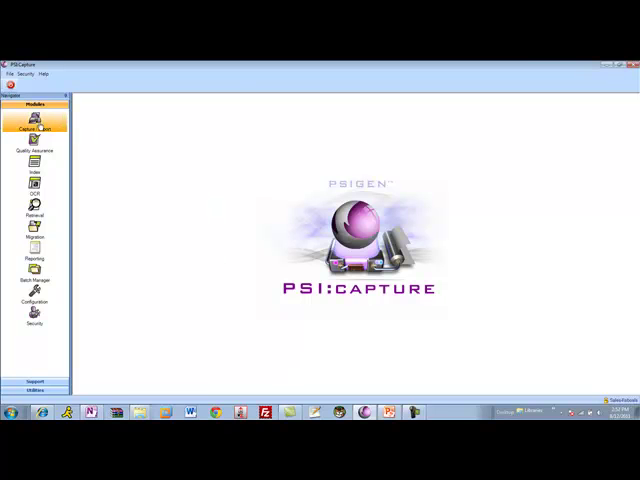
# - Enter the Capture module from the Modules panel to reach the invoice batch
pyautogui.click(36, 122)
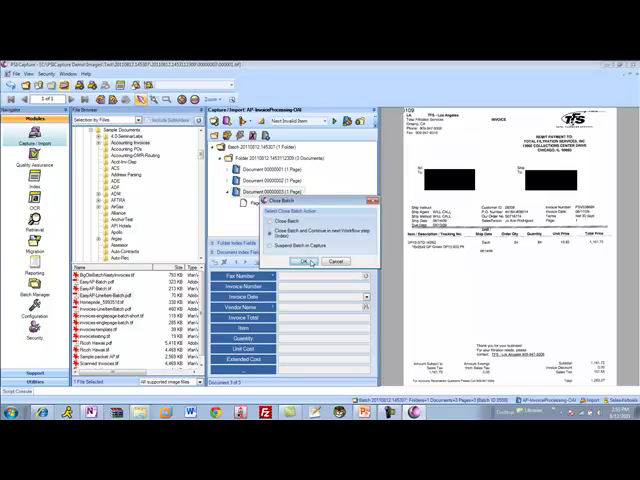
# - Confirm the batch prompt and start a new batch holding the air conditioning invoice
pyautogui.click(304, 262)
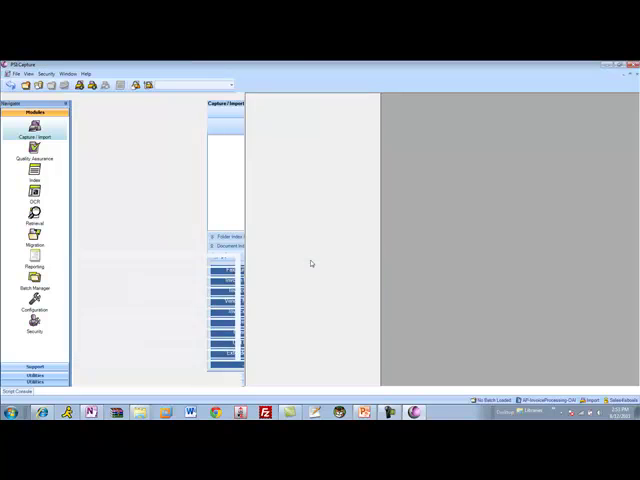
pyautogui.click(38, 182)
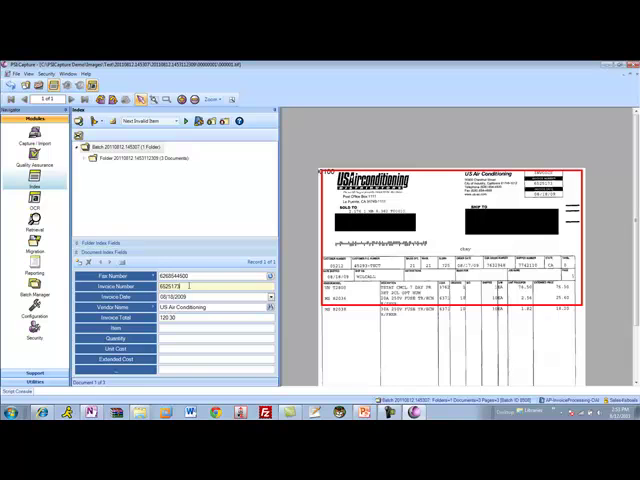
# - Fill the invoice's line item index field with the value 10
pyautogui.scroll(-3)
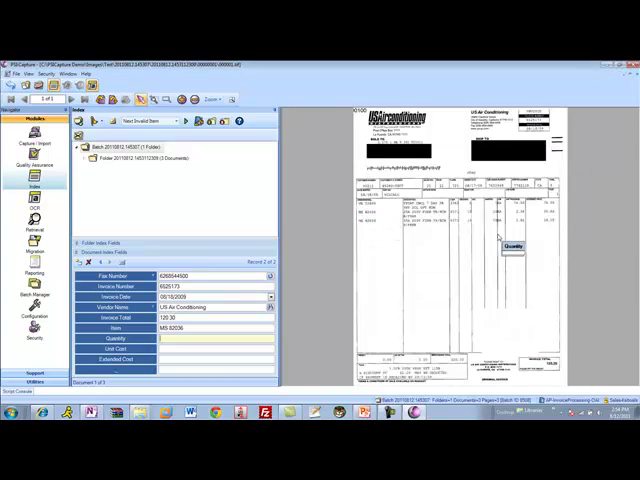
pyautogui.write('10')
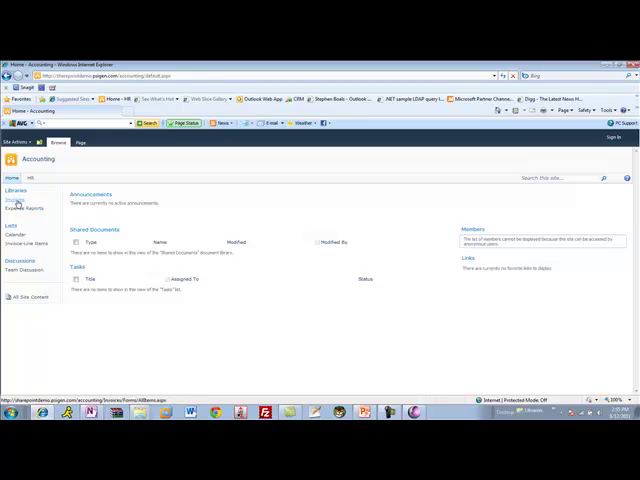
# - Navigate into the Accounting library folder showing the imported invoice row and its metadata columns
pyautogui.click(16, 200)
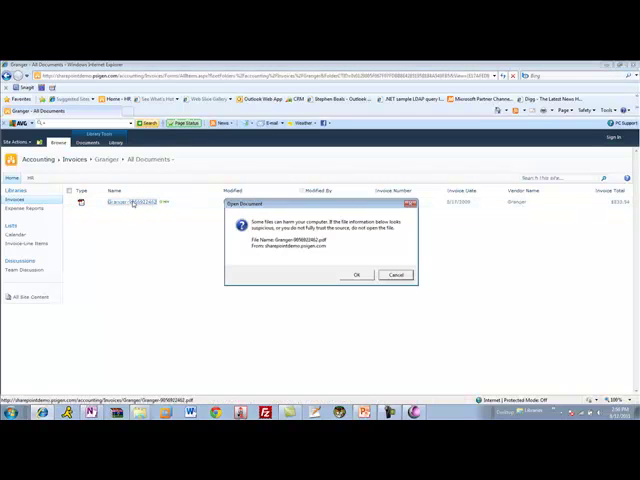
pyautogui.click(356, 274)
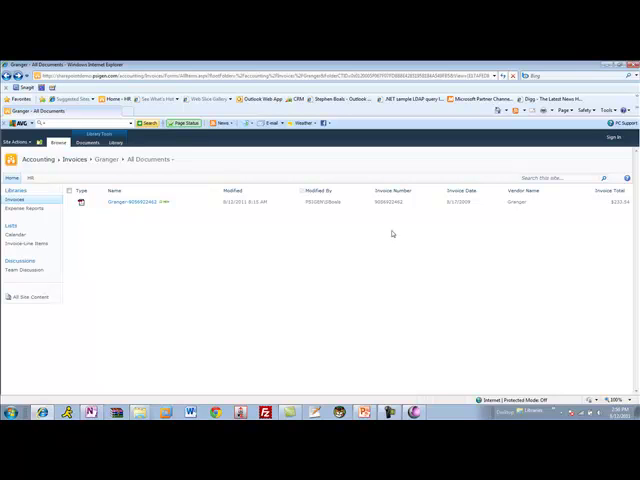
pyautogui.moveTo(164, 232)
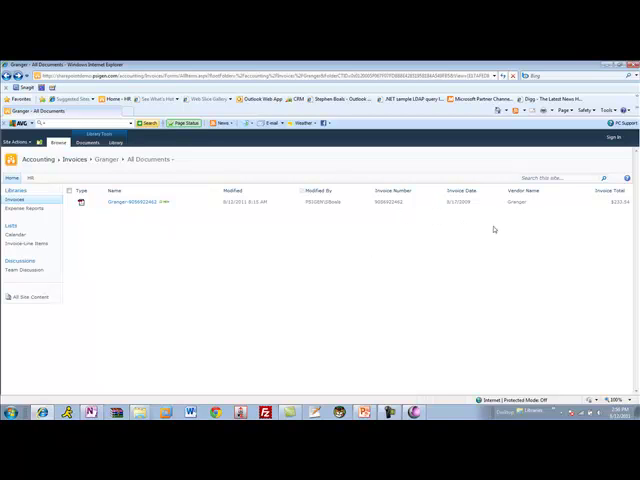
pyautogui.moveTo(500, 260)
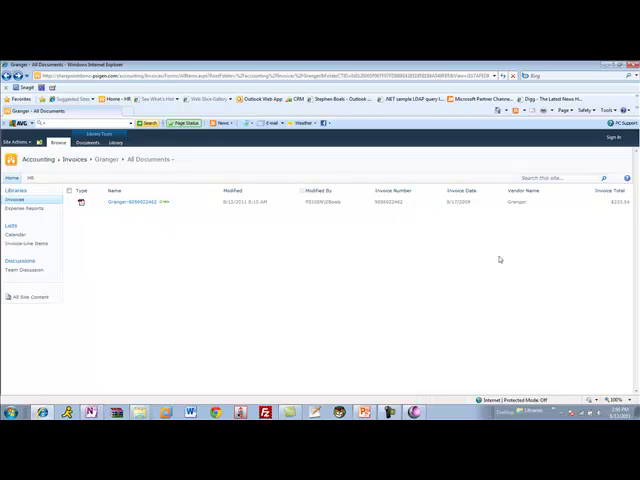
pyautogui.moveTo(488, 280)
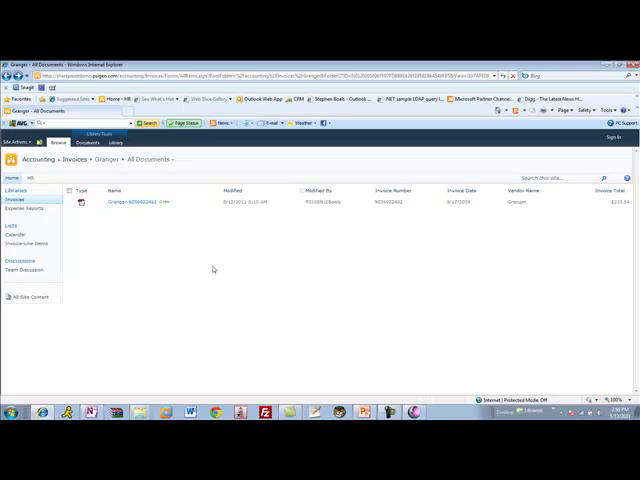
pyautogui.moveTo(70, 236)
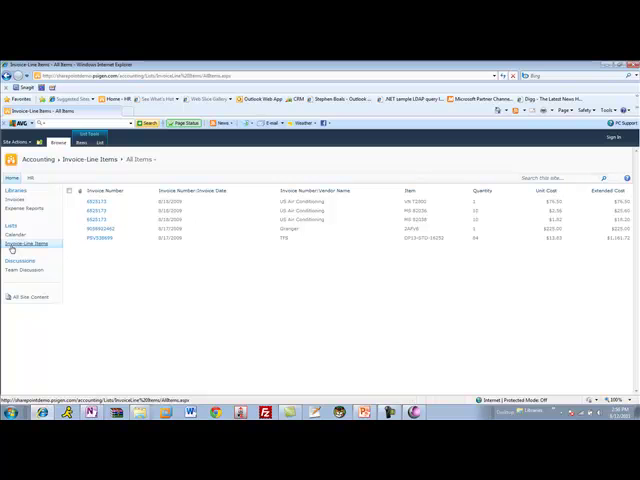
pyautogui.moveTo(360, 288)
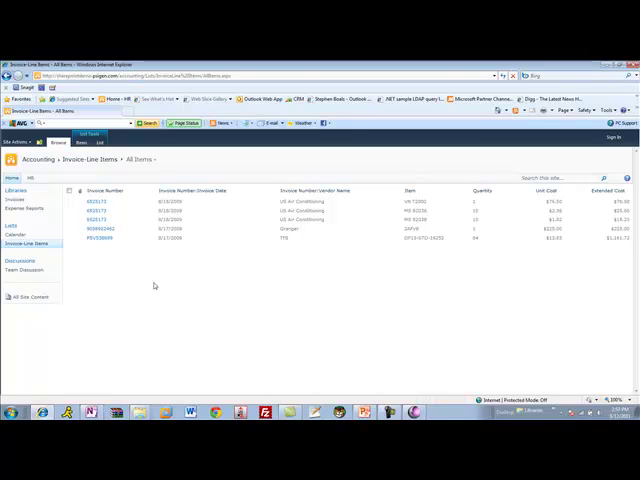
pyautogui.moveTo(100, 264)
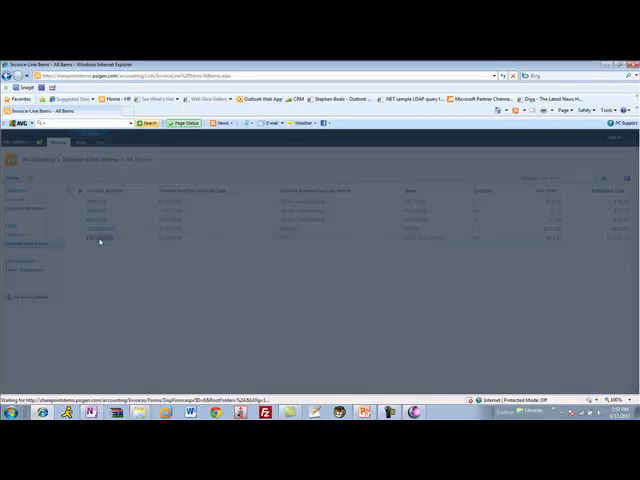
# - View the linked invoice's properties from the line item and load its original PDF
pyautogui.click(98, 238)
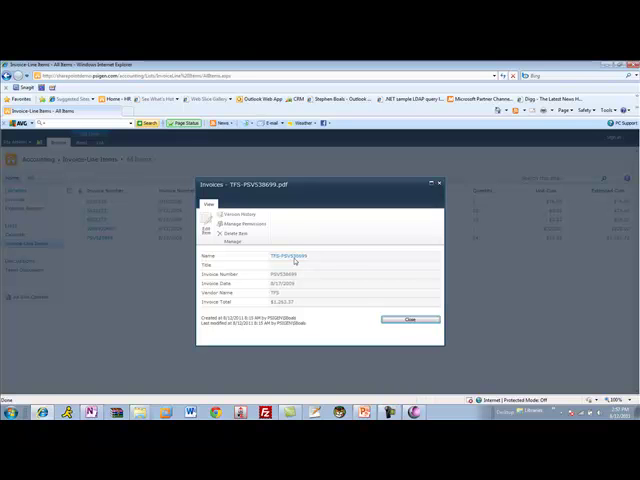
pyautogui.click(288, 256)
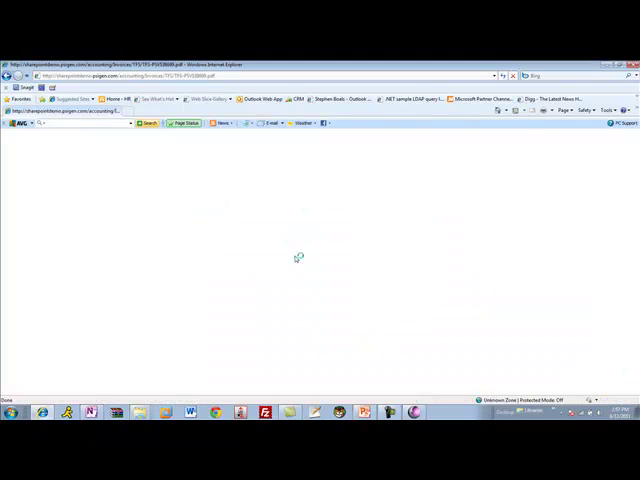